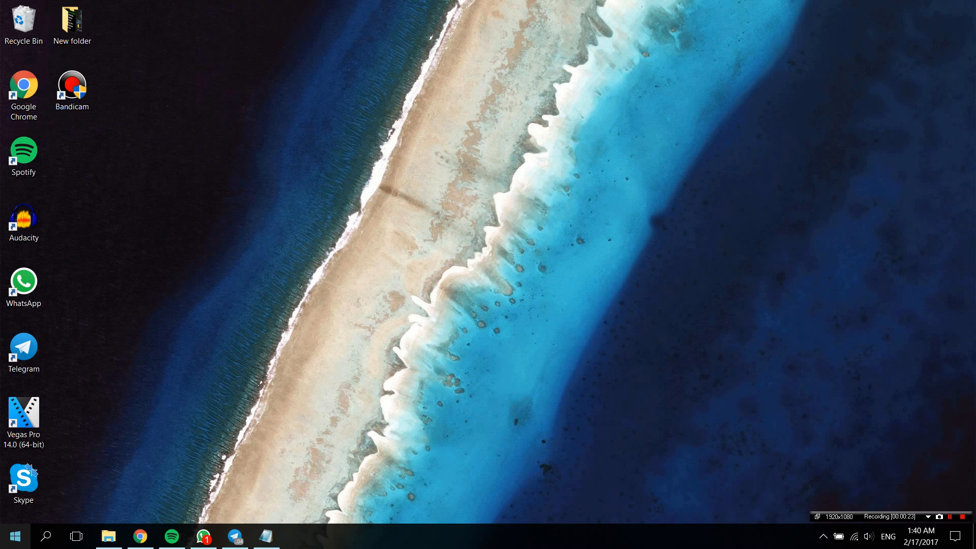
Step: Open Windows search from the taskbar and place the cursor in the Search Windows box
{"action": "left_click", "coordinate": [45, 536]}
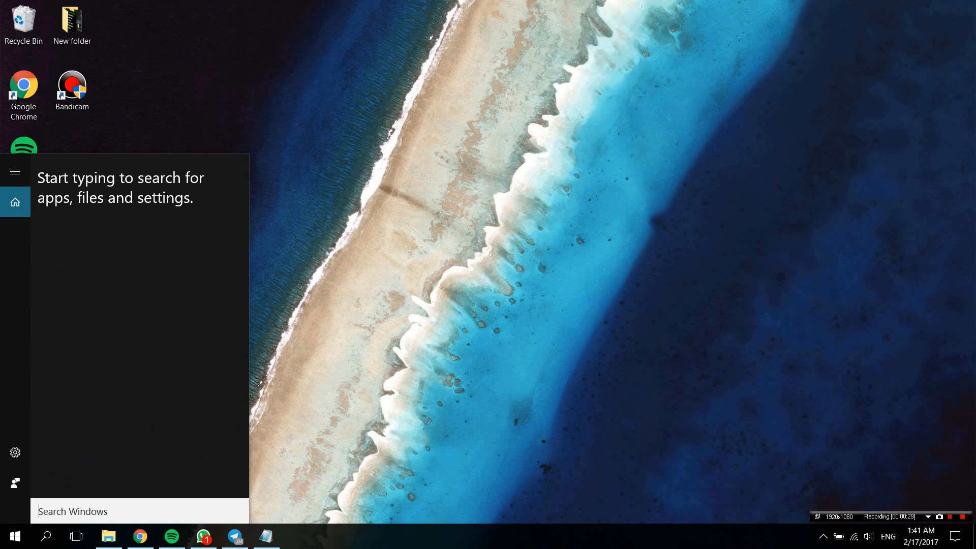
{"action": "left_click", "coordinate": [72, 510]}
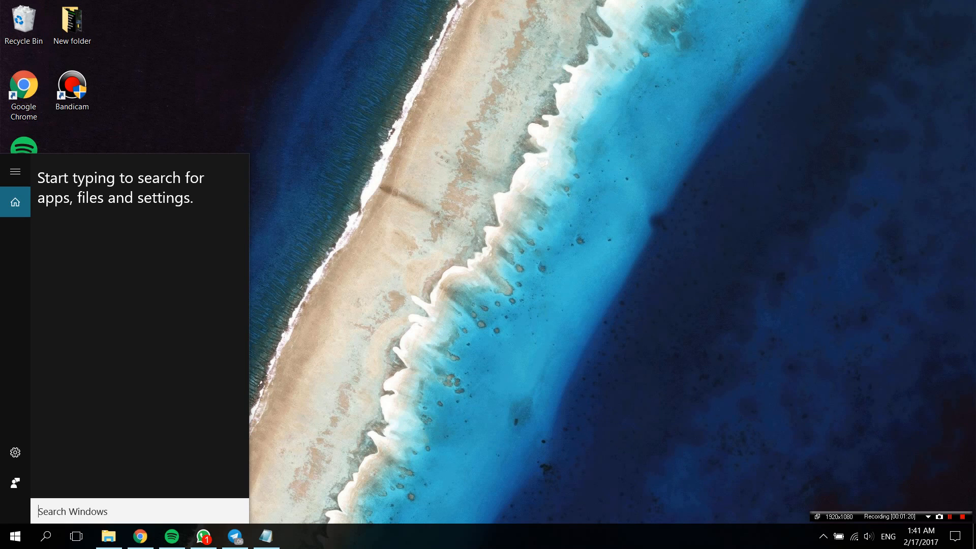
Step: Search 'word' to list WordPad and Microsoft Word 2010 among the results
{"action": "type", "text": "word"}
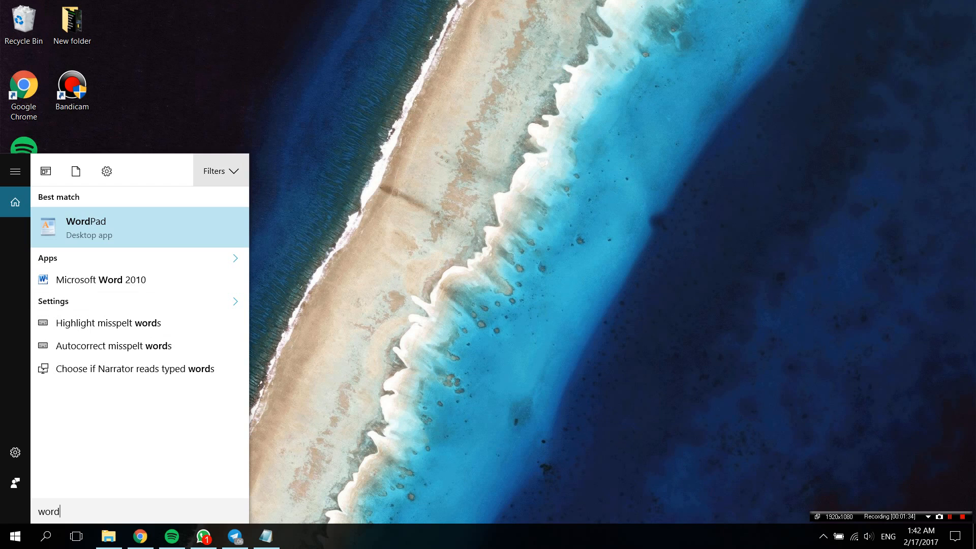
{"action": "mouse_move", "coordinate": [214, 171]}
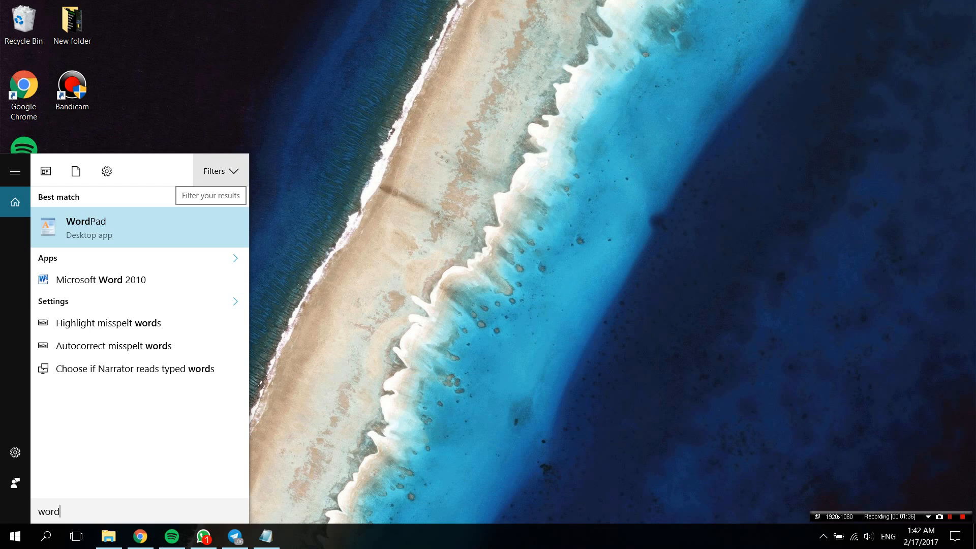
{"action": "left_click", "coordinate": [219, 172]}
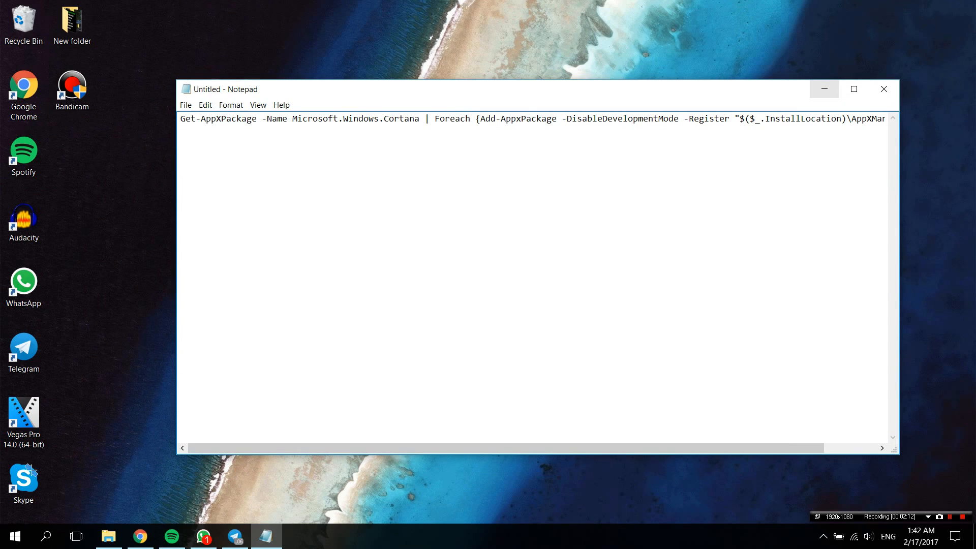
{"action": "mouse_move", "coordinate": [824, 89]}
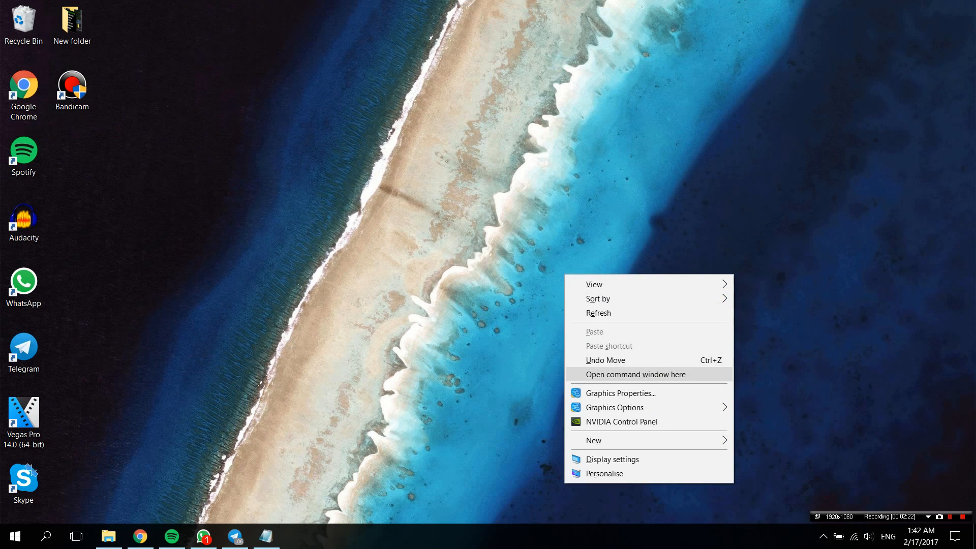
Step: Launch Windows PowerShell with 'start powershell' from a command window in the desktop folder
{"action": "left_click", "coordinate": [635, 374]}
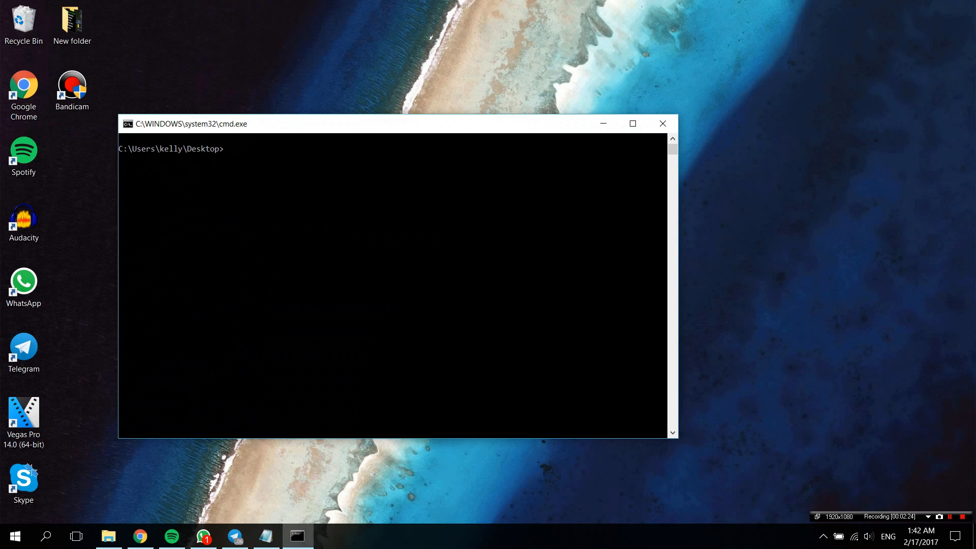
{"action": "type", "text": "st"}
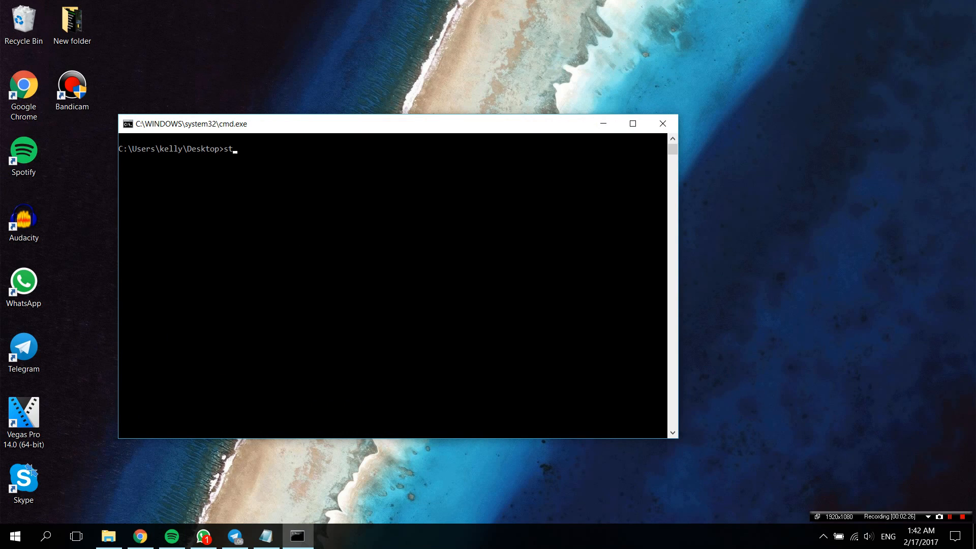
{"action": "type", "text": "art"}
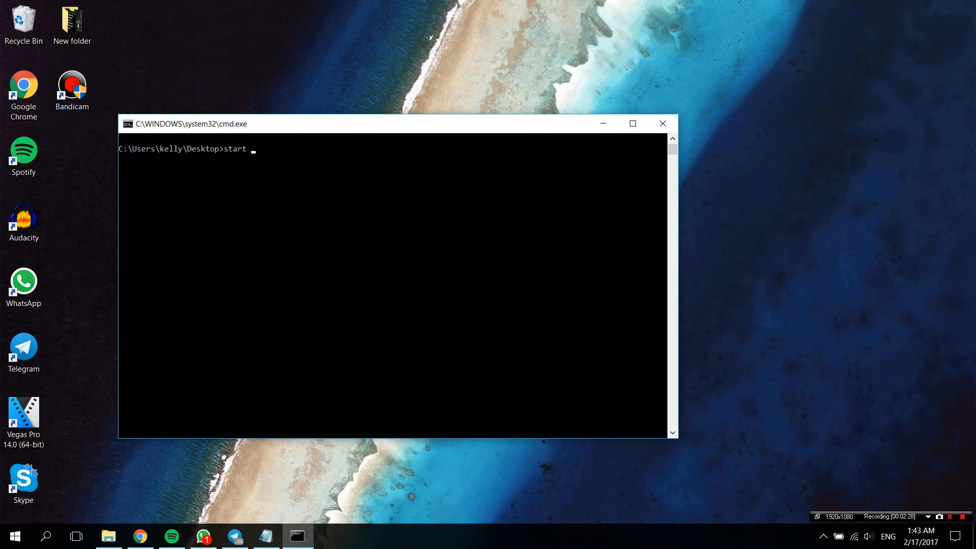
{"action": "type", "text": "powers"}
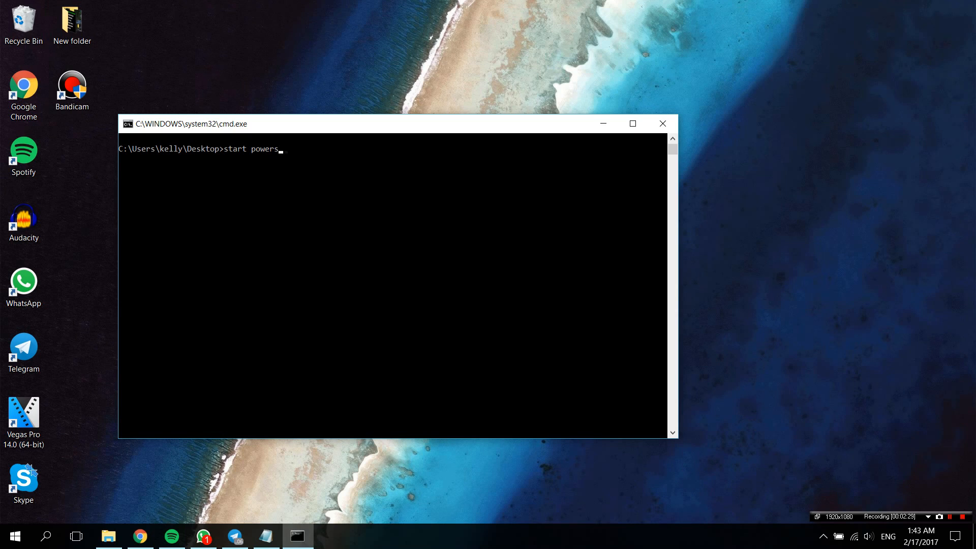
{"action": "type", "text": "hell"}
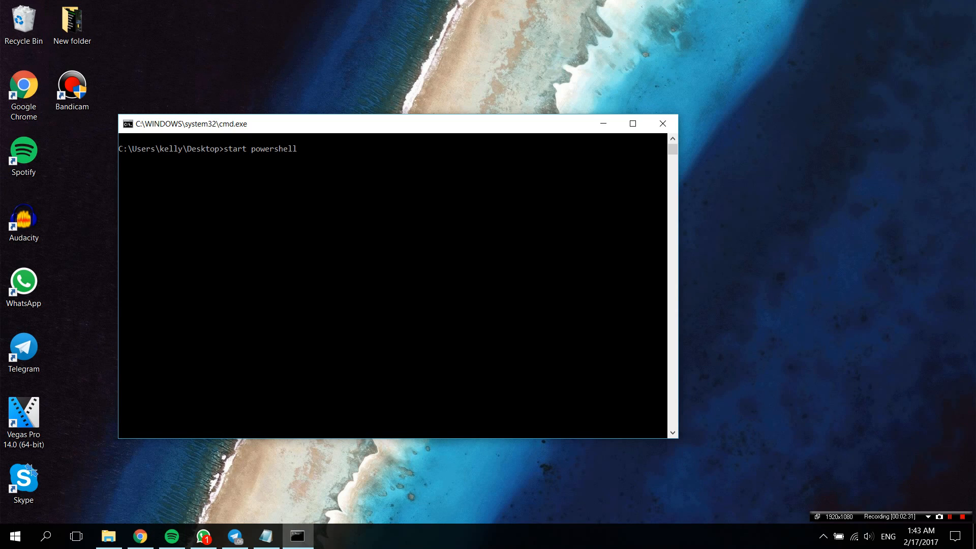
{"action": "key", "text": "enter"}
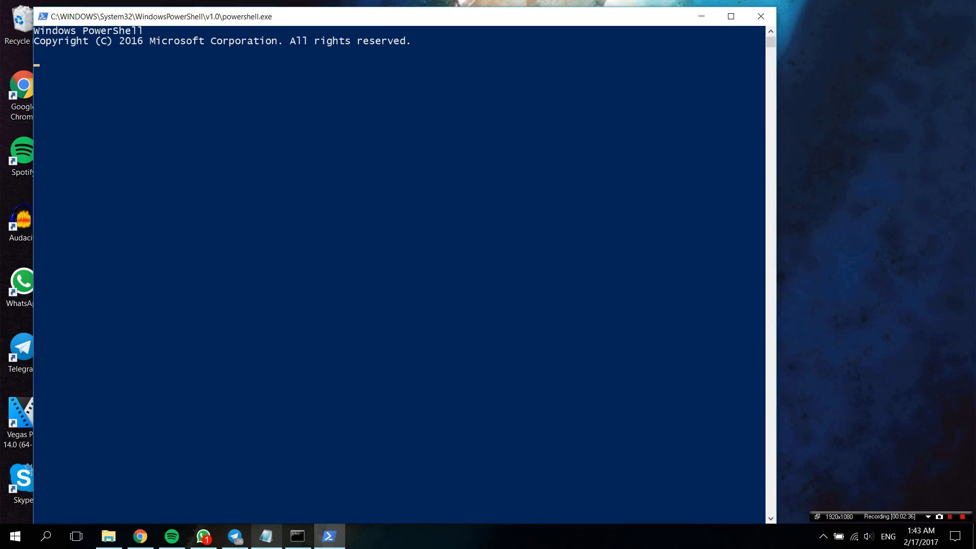
Step: Paste the Cortana re-registration command from Notepad into PowerShell, then reopen Windows search
{"action": "left_click", "coordinate": [266, 535]}
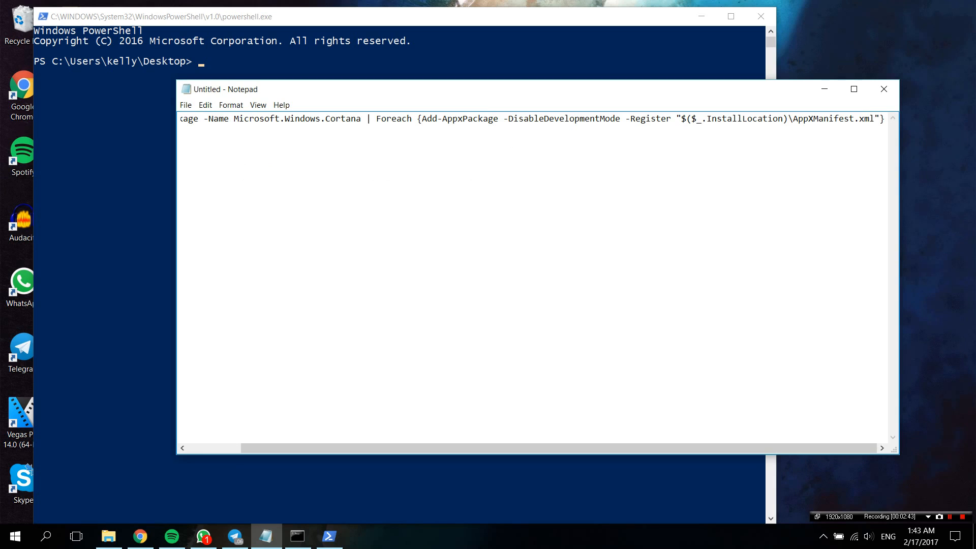
{"action": "key", "text": "ctrl+a"}
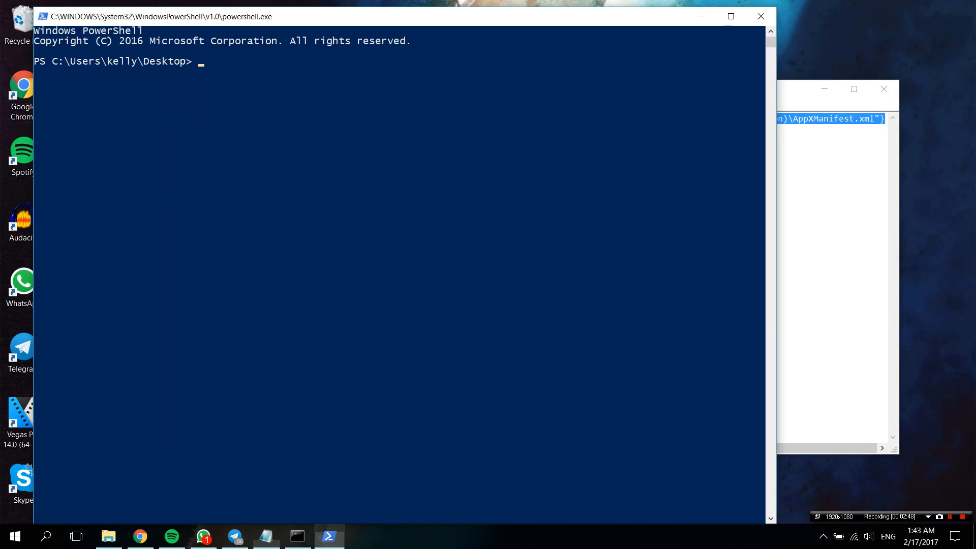
{"action": "type", "text": "Get-AppXPackage -Name Microsoft.Windows.Cortana | Foreach {Add-AppxPackage -DisableDevelopmentMode -Register \"$($_.InstallLocation)\\AppXManifest.xml\"}"}
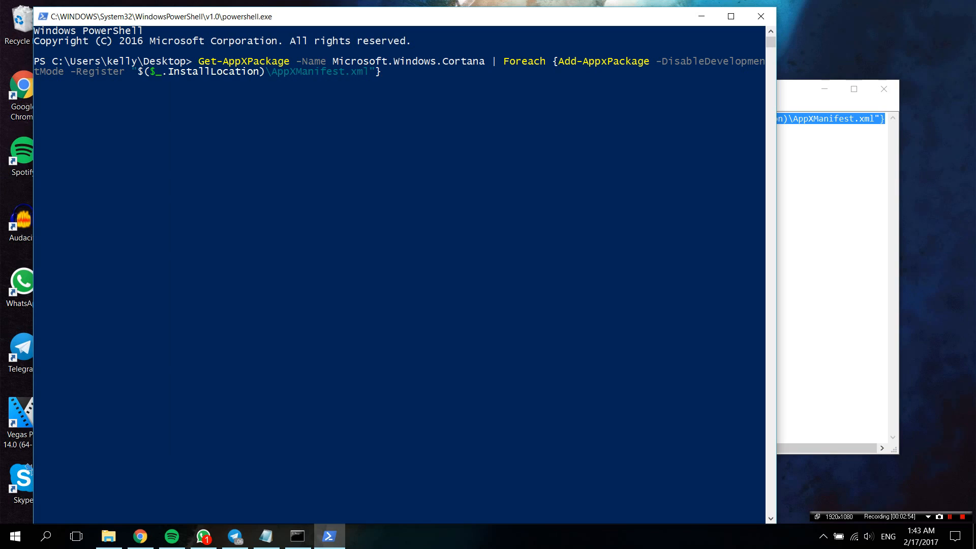
{"action": "left_click", "coordinate": [12, 535]}
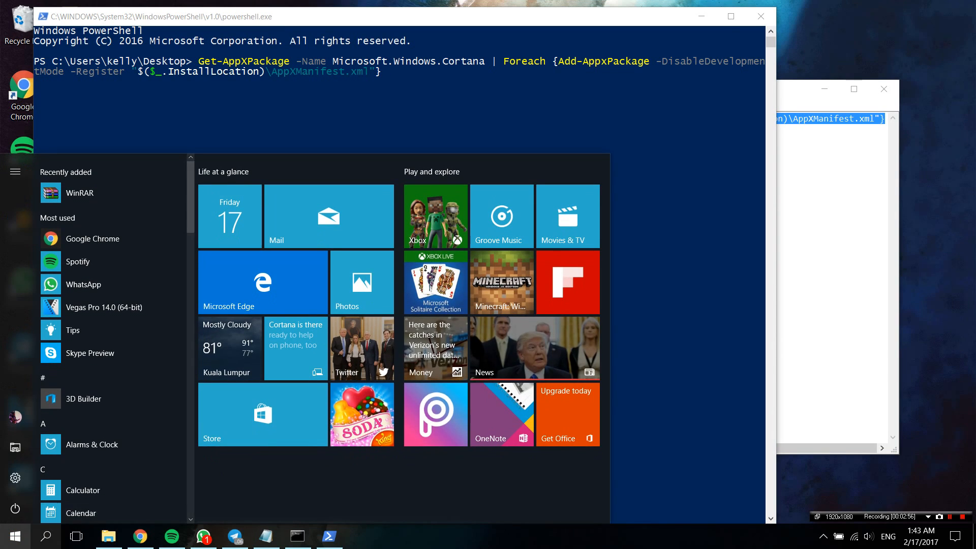
{"action": "left_click", "coordinate": [45, 535]}
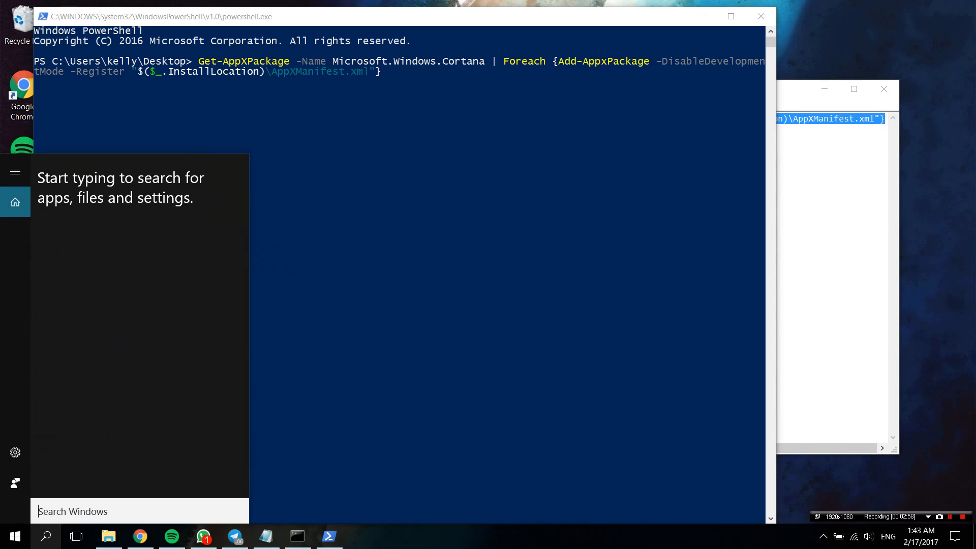